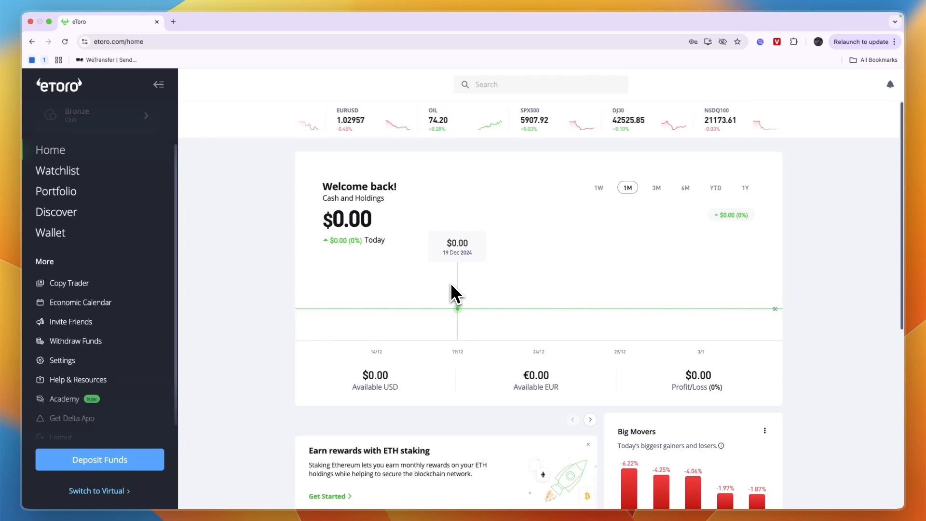
pyautogui.moveTo(307, 274)
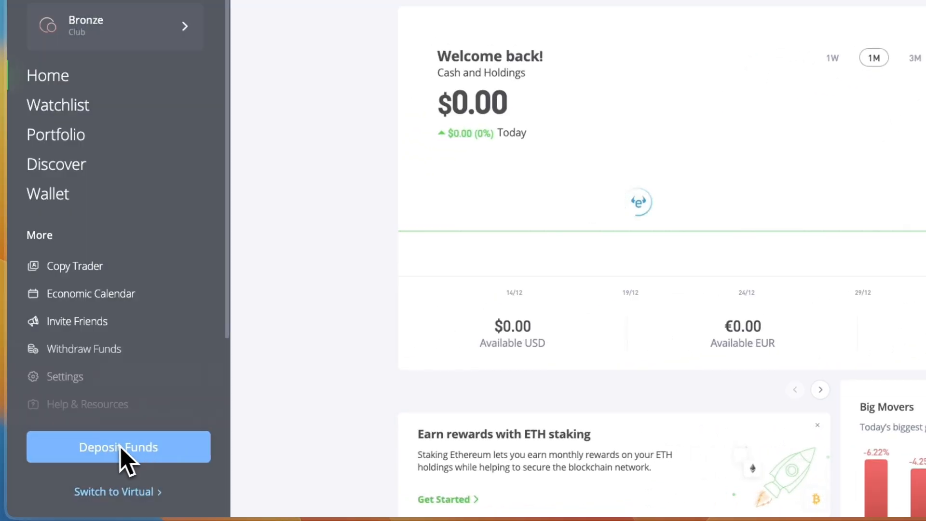
# Step: Start a deposit to reach the EUR account top-up form
pyautogui.click(118, 447)
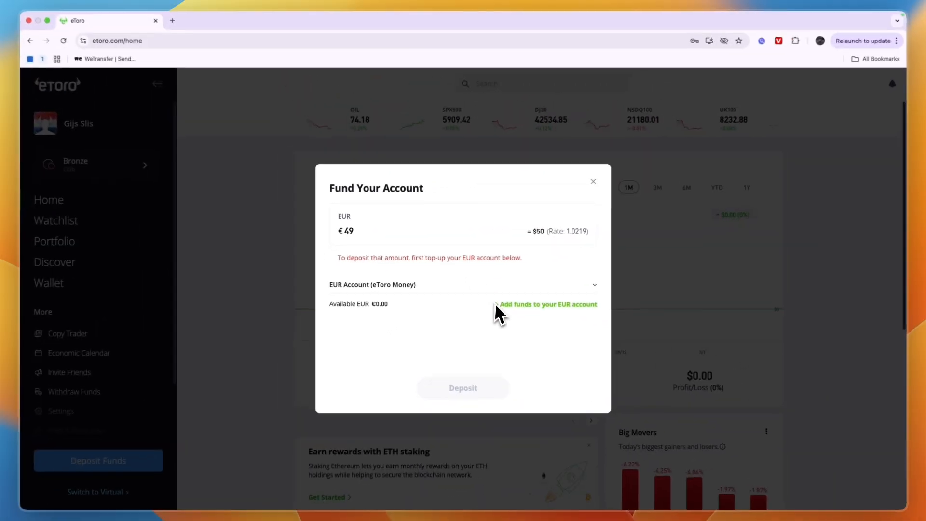
pyautogui.moveTo(558, 310)
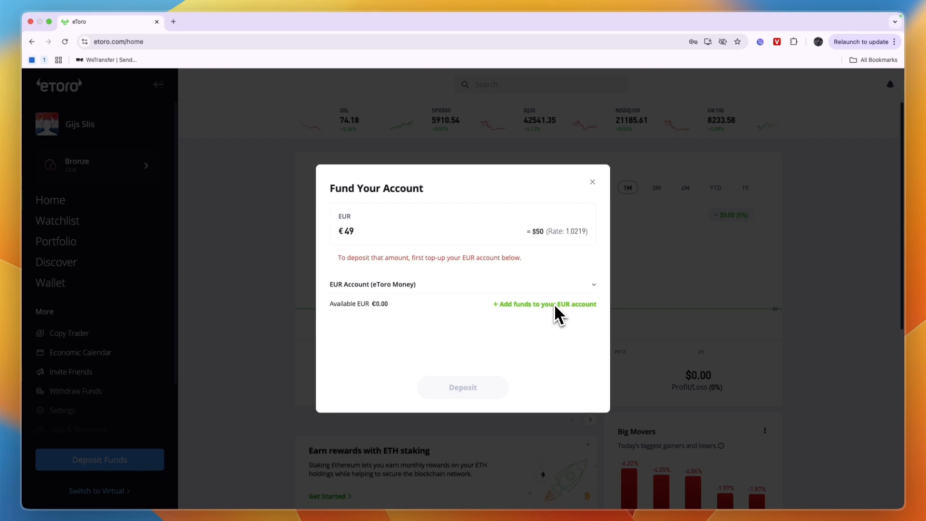
pyautogui.moveTo(575, 293)
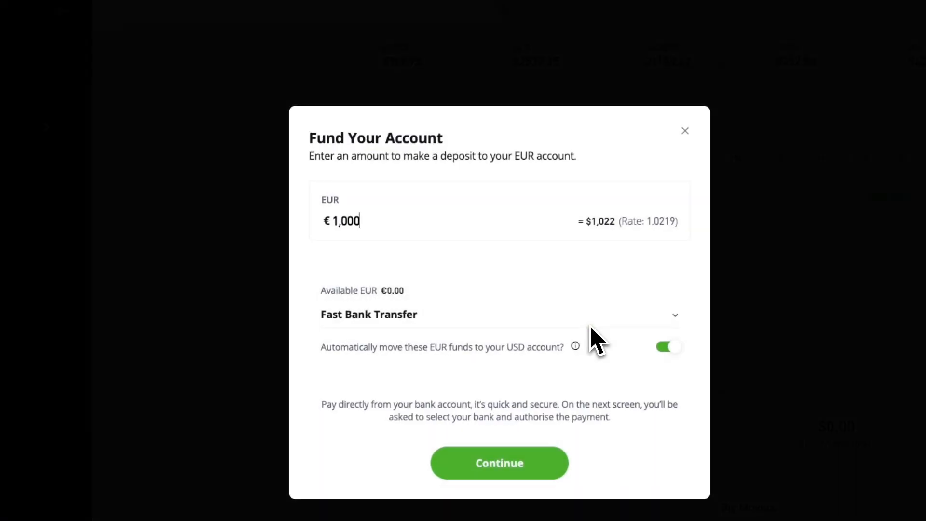
pyautogui.moveTo(402, 236)
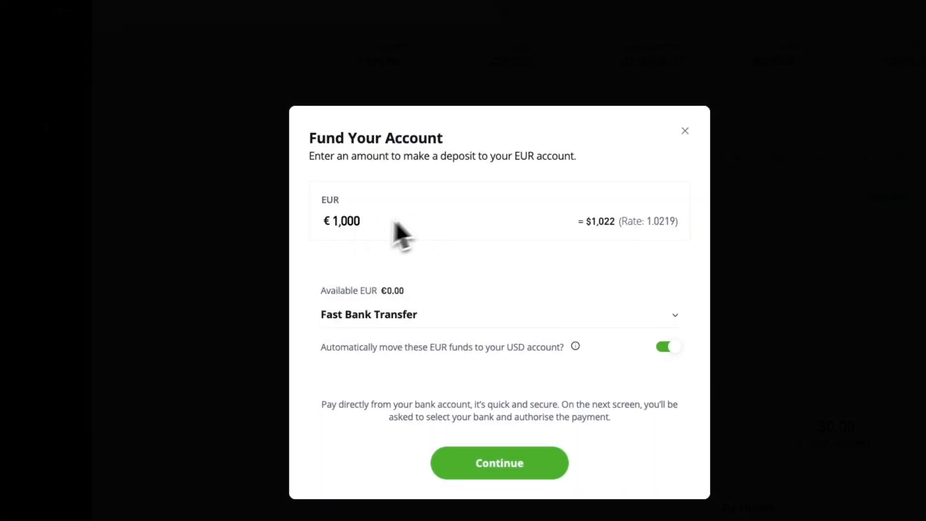
# Step: Enter €50 (about $51) as the EUR top-up amount
pyautogui.write('4')
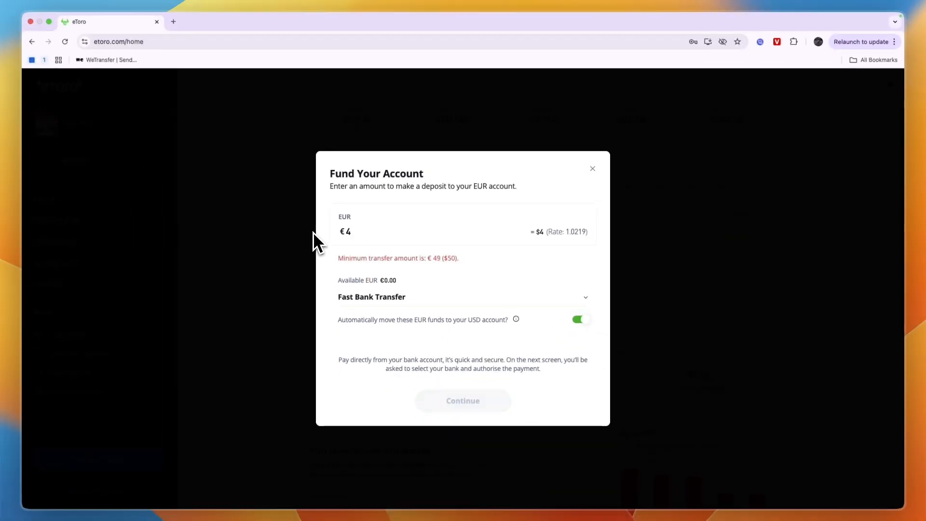
pyautogui.write('50')
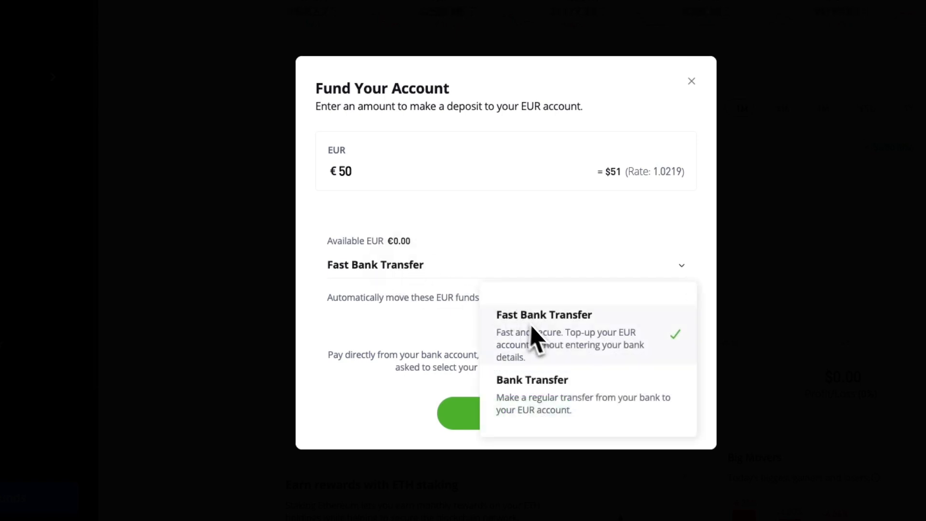
pyautogui.moveTo(552, 396)
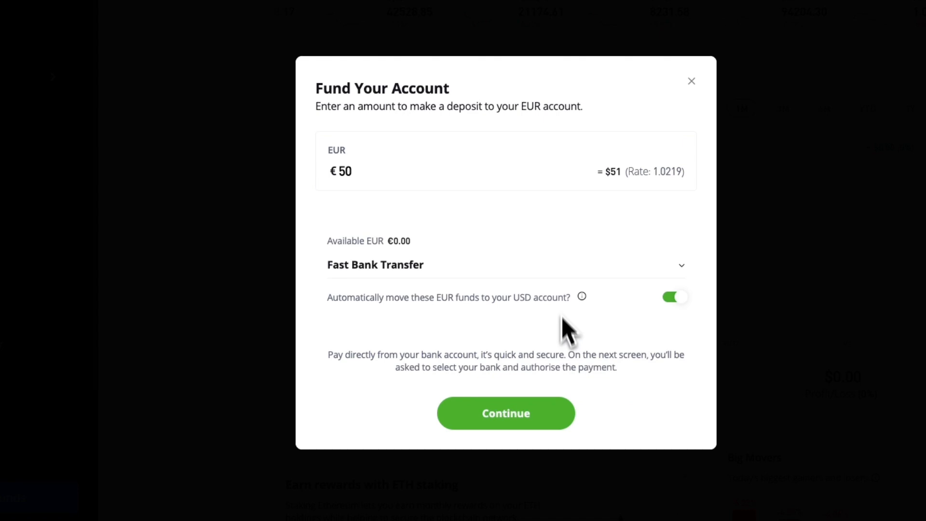
pyautogui.moveTo(343, 315)
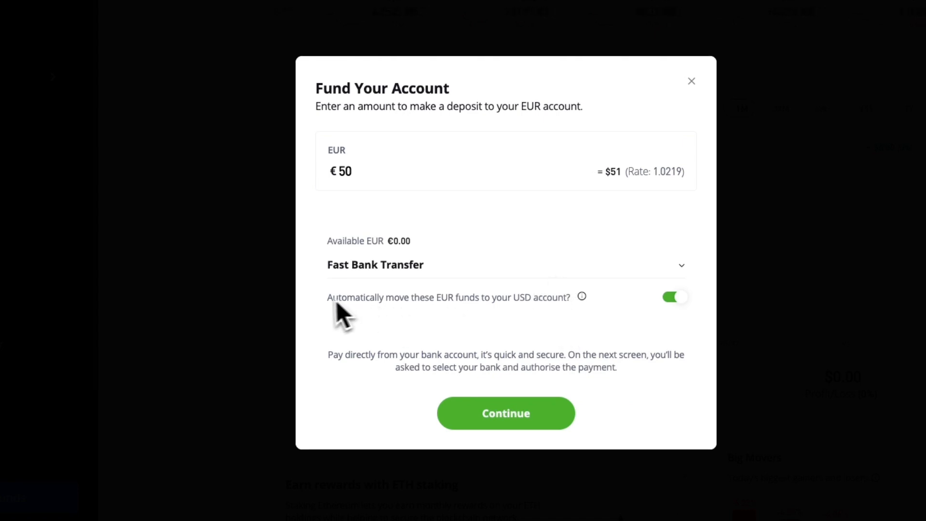
pyautogui.moveTo(543, 333)
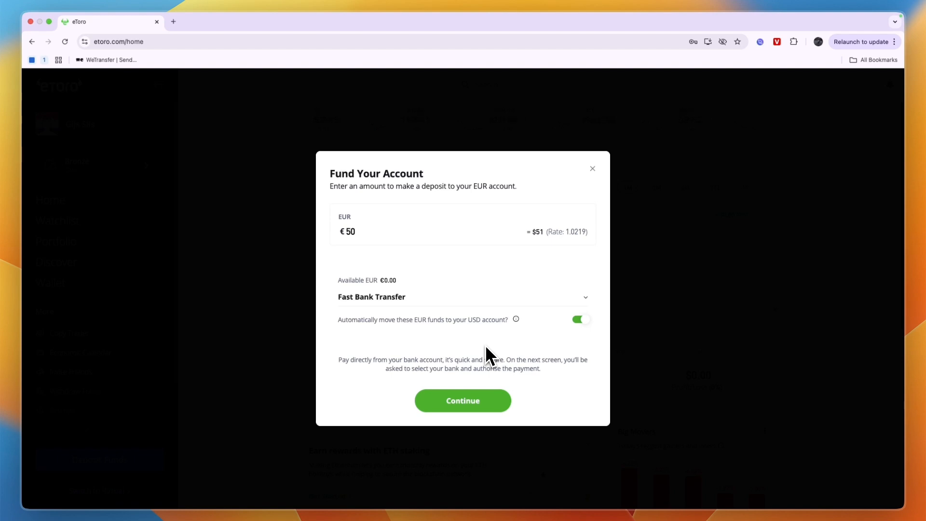
pyautogui.moveTo(549, 331)
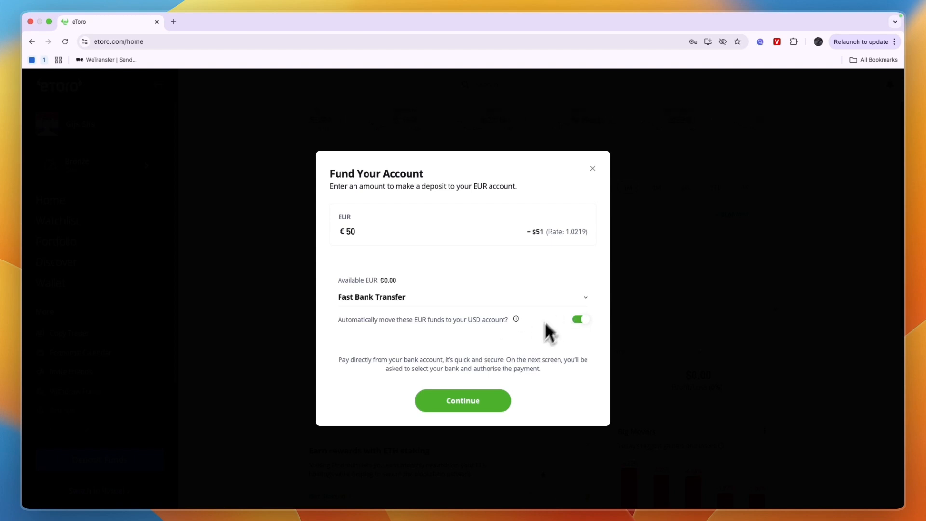
pyautogui.moveTo(555, 307)
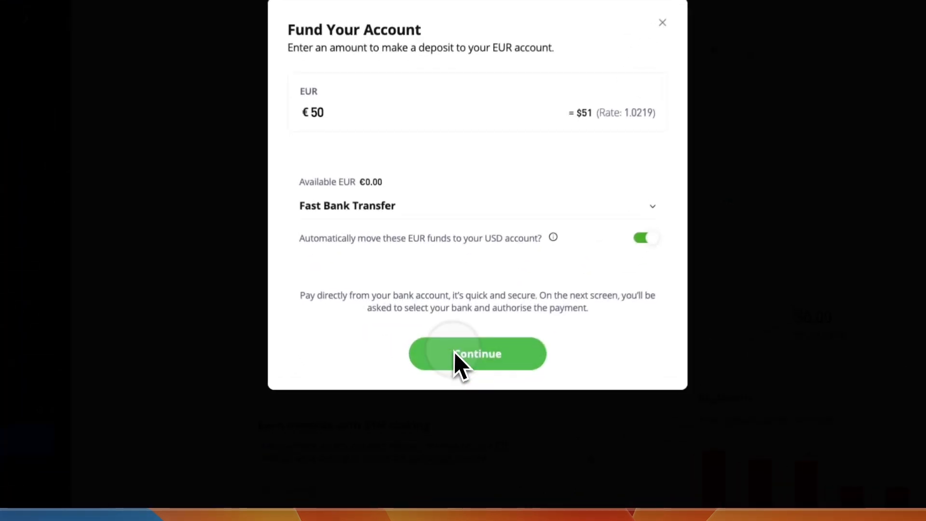
# Step: Proceed to Volt's bank checkout and show the bank country list
pyautogui.click(476, 353)
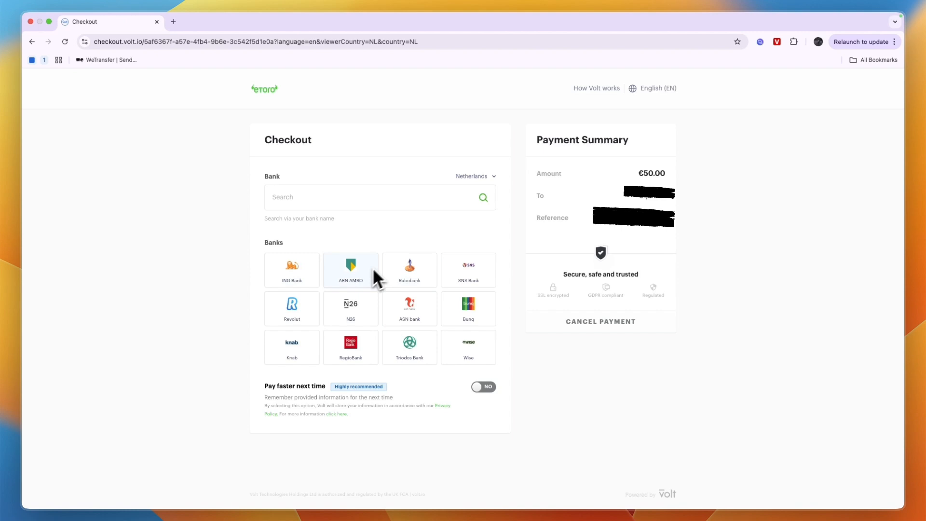
pyautogui.moveTo(469, 189)
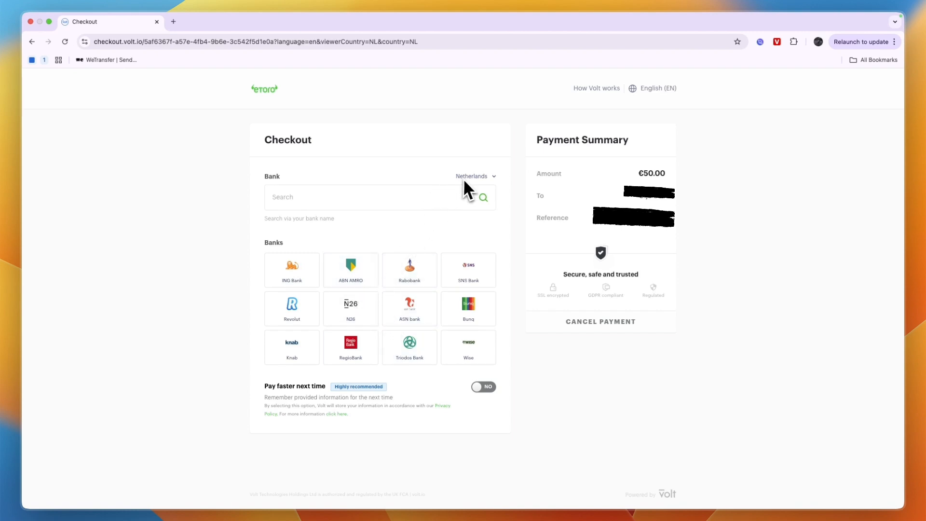
pyautogui.click(475, 176)
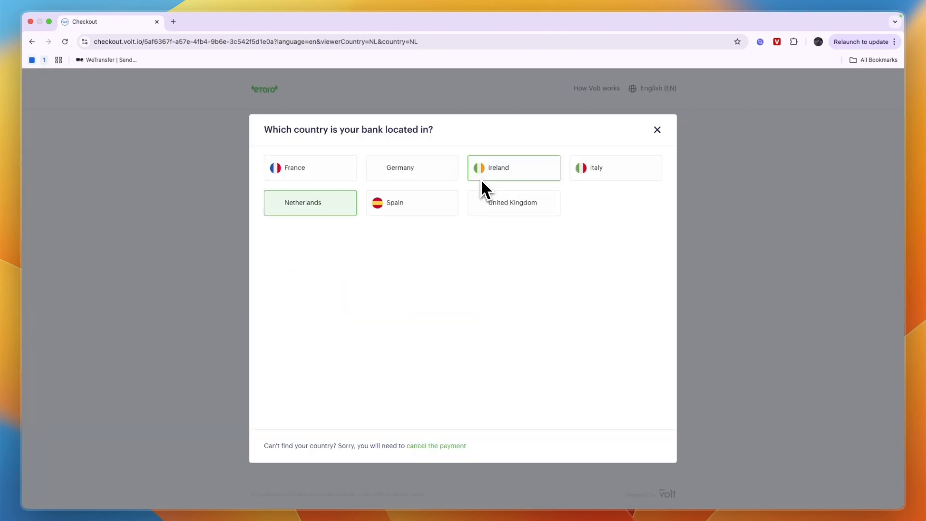
pyautogui.moveTo(572, 267)
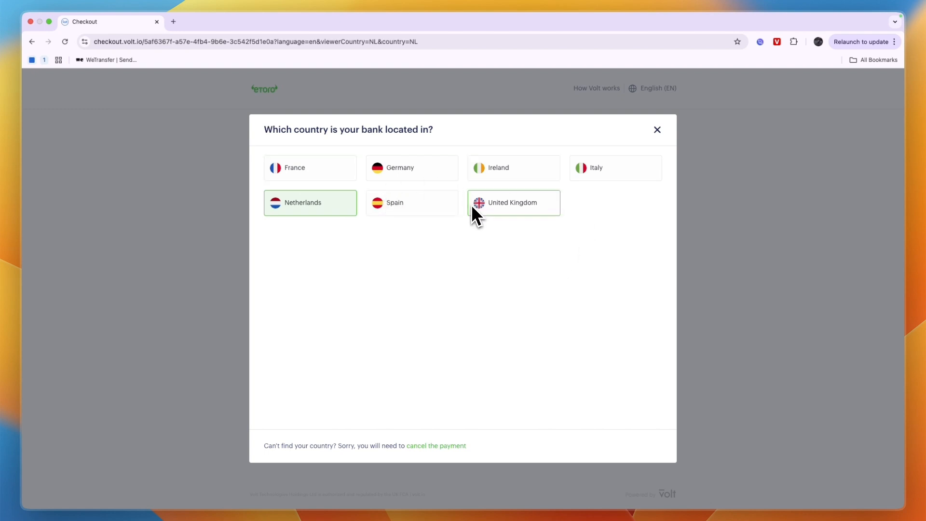
pyautogui.moveTo(411, 203)
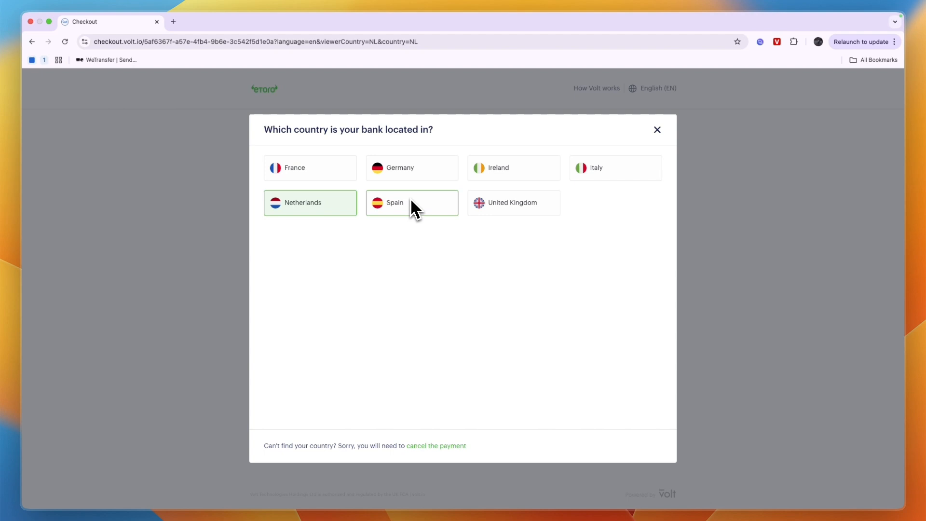
# Step: Choose Netherlands and Revolut, then continue the €50 payment on desktop
pyautogui.click(310, 202)
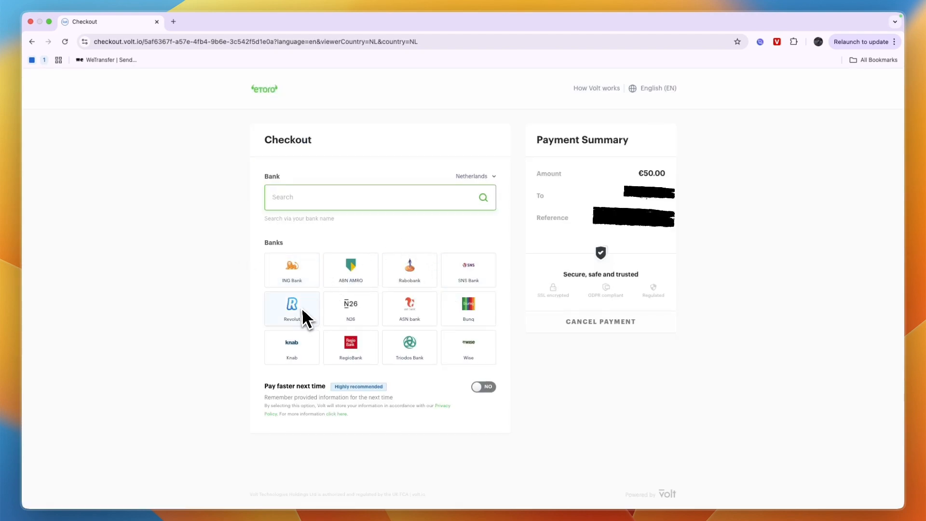
pyautogui.click(291, 307)
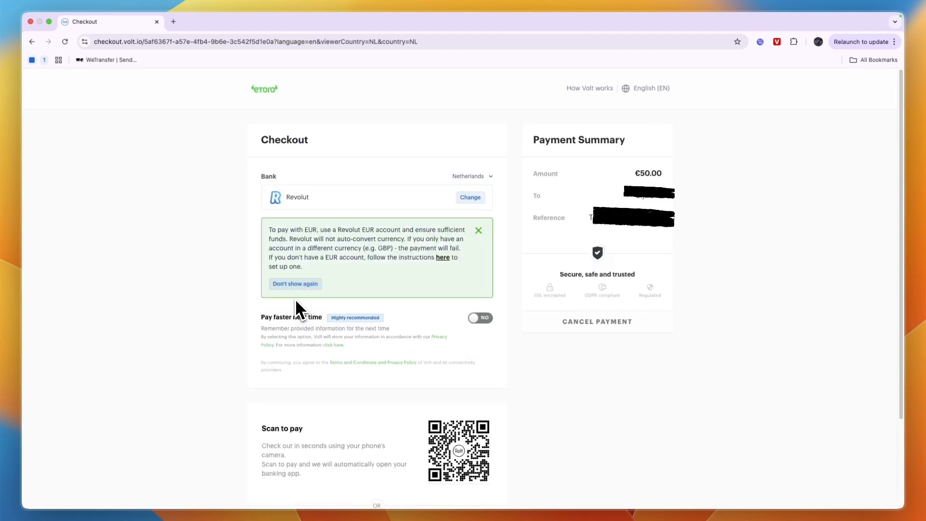
pyautogui.scroll(-3)
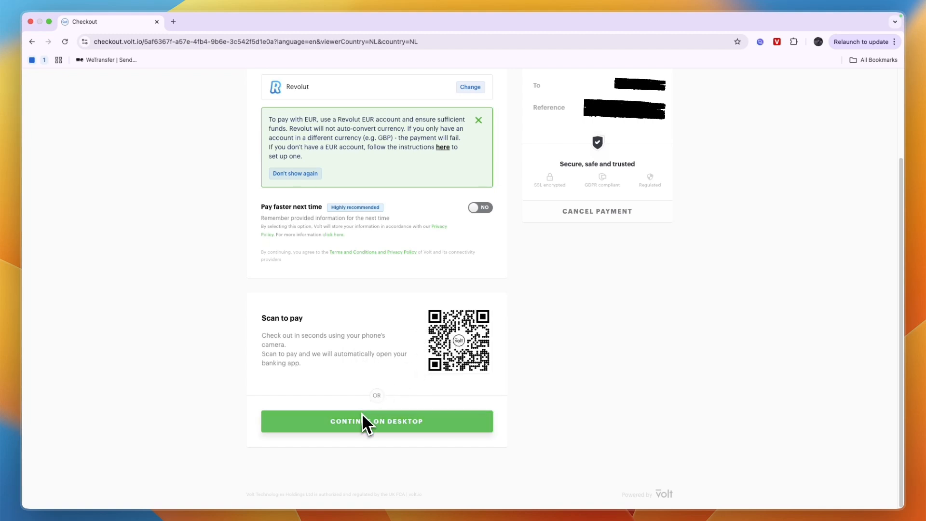
pyautogui.click(376, 421)
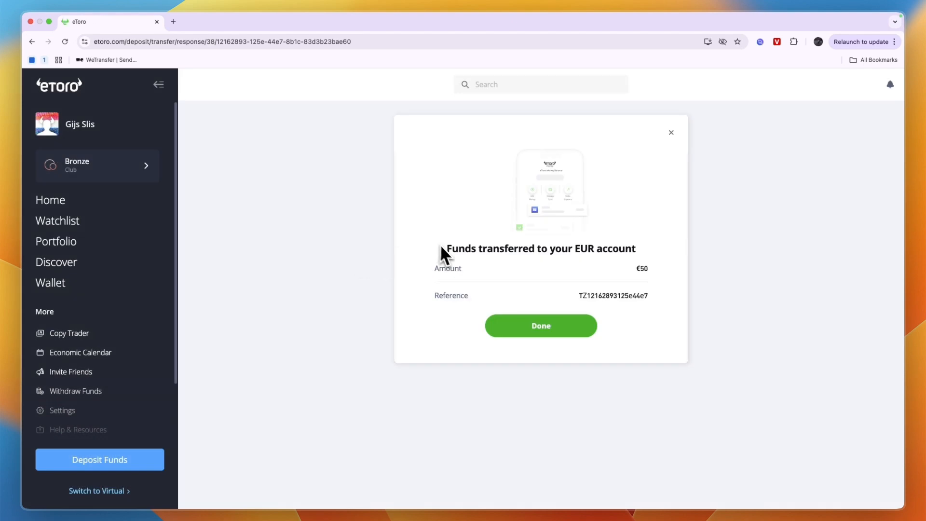
pyautogui.moveTo(637, 265)
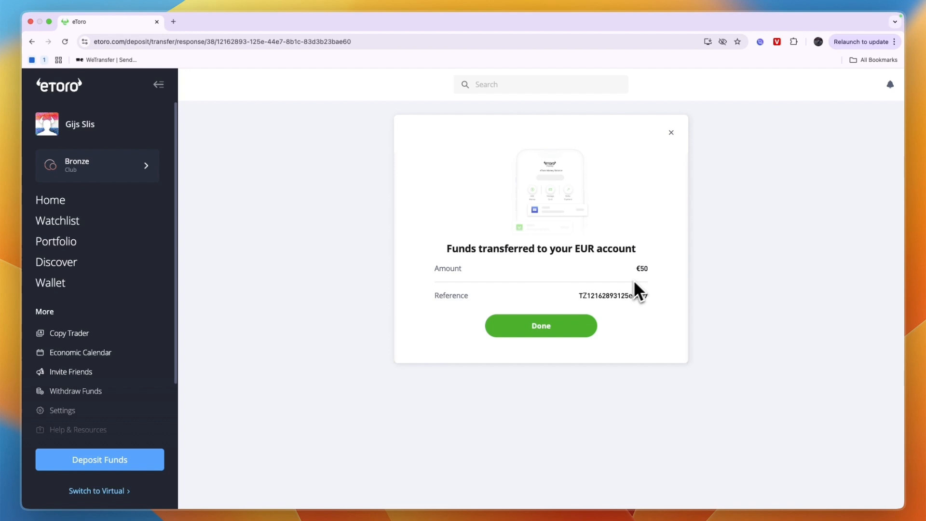
# Step: Dismiss the 'Funds transferred to your EUR account' confirmation with Done
pyautogui.click(539, 325)
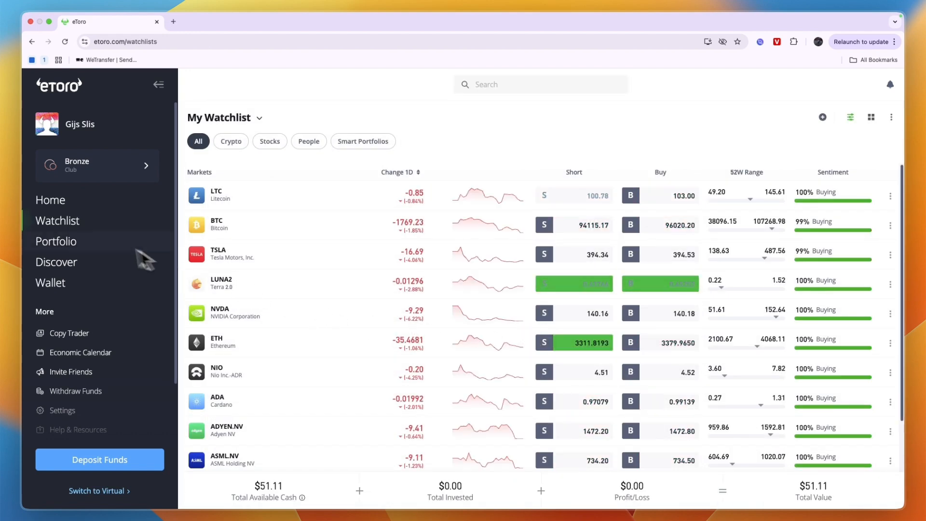
# Step: Confirm the empty portfolio shows $51.11 available cash, then go Home
pyautogui.click(55, 242)
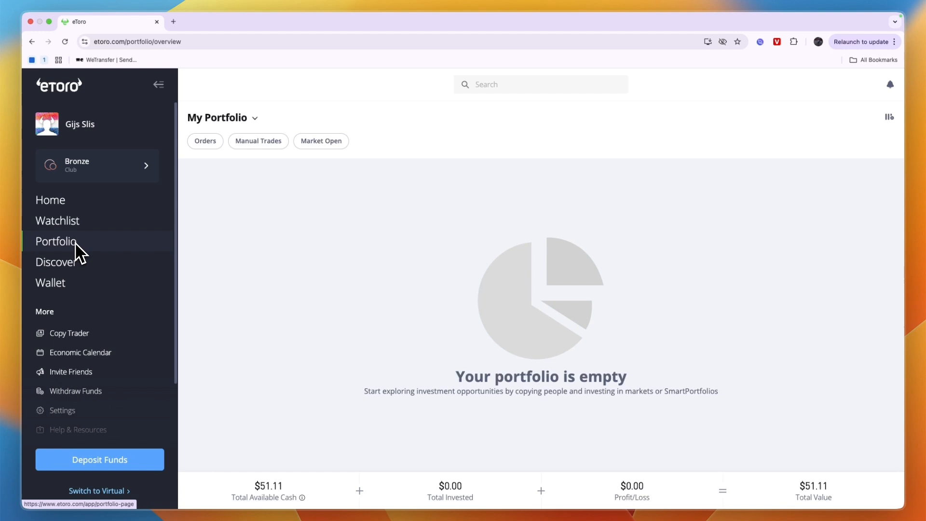
pyautogui.moveTo(263, 493)
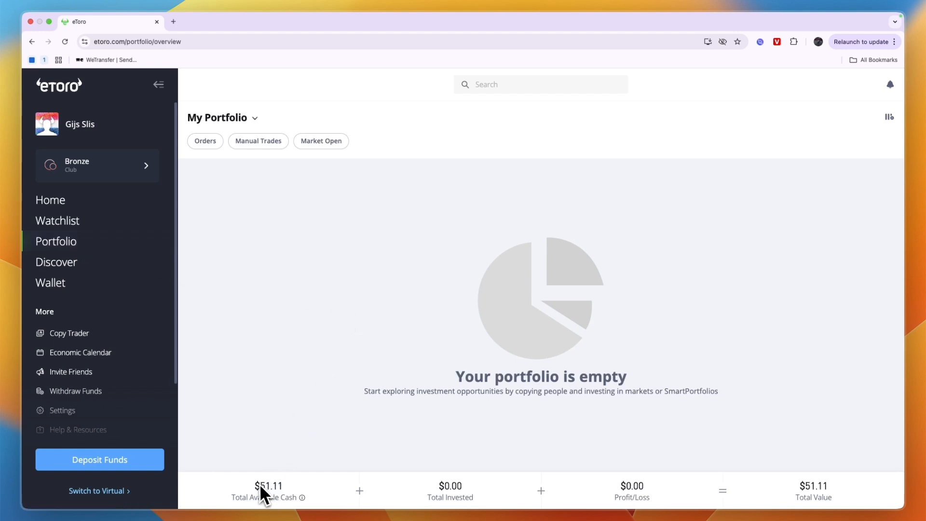
pyautogui.moveTo(290, 427)
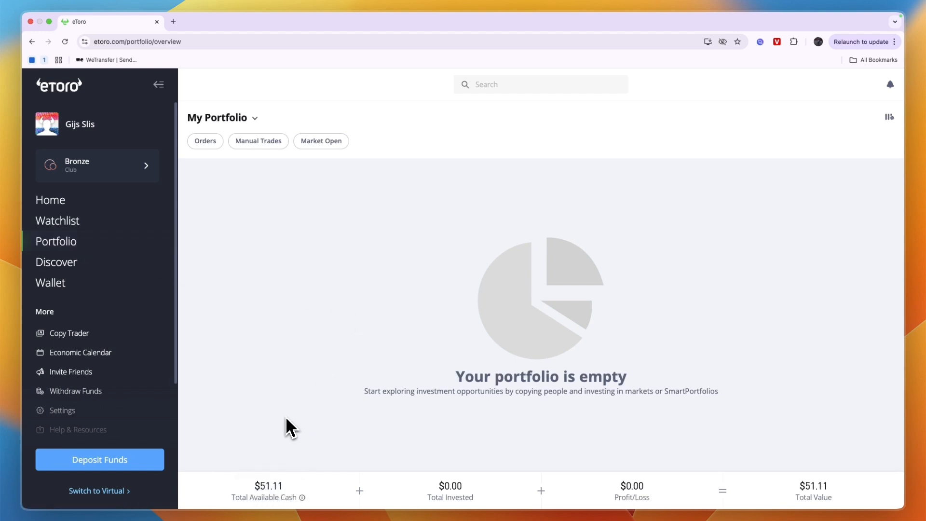
pyautogui.moveTo(857, 503)
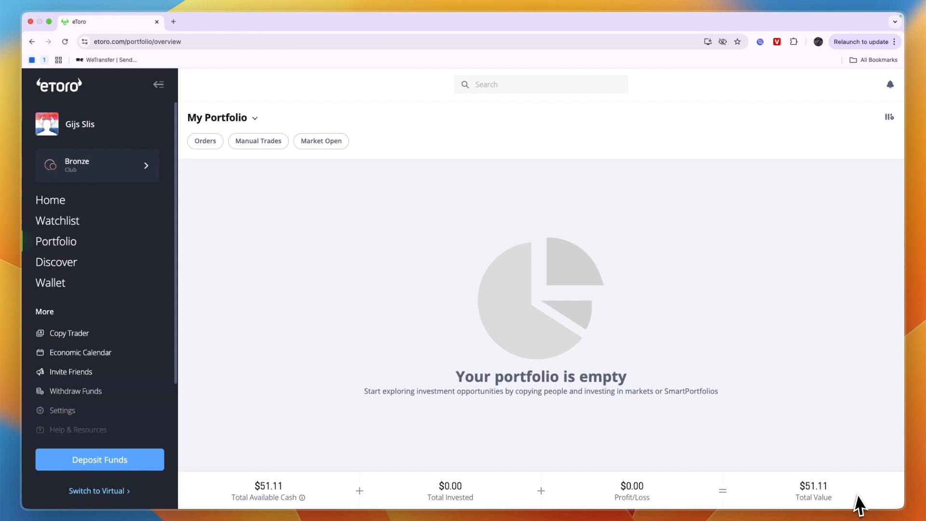
pyautogui.click(813, 490)
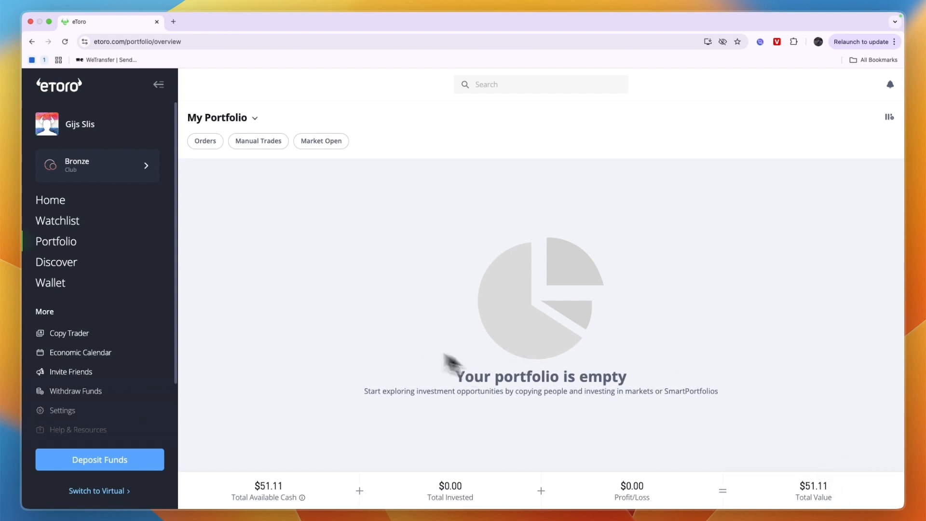
pyautogui.click(50, 200)
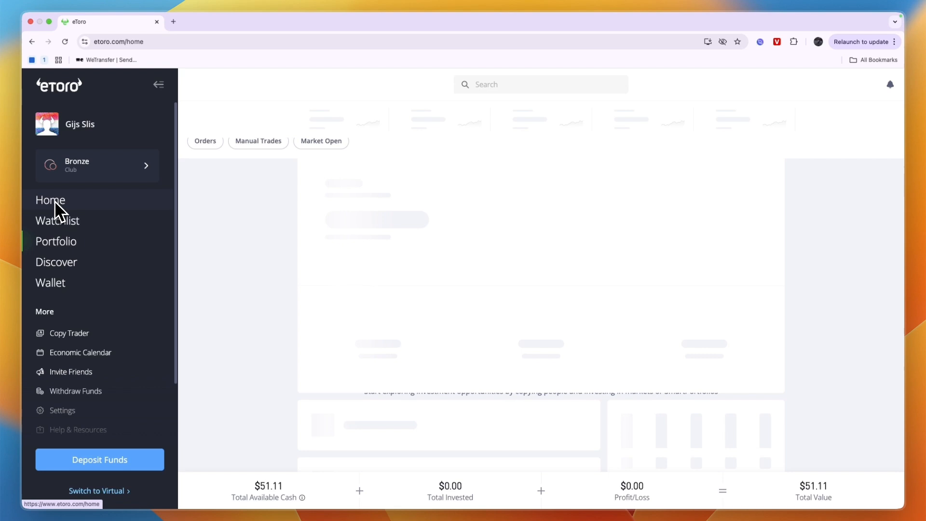